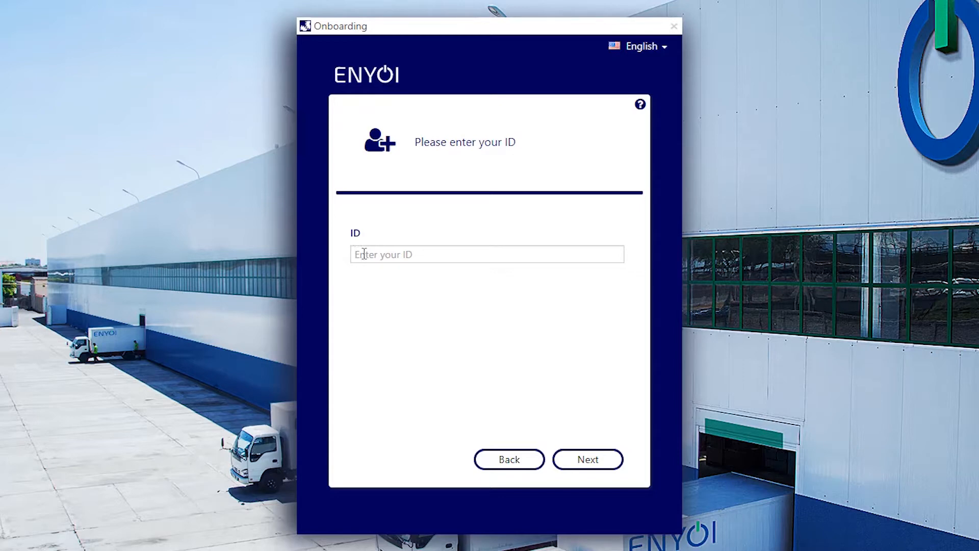
mouse_move(443, 260)
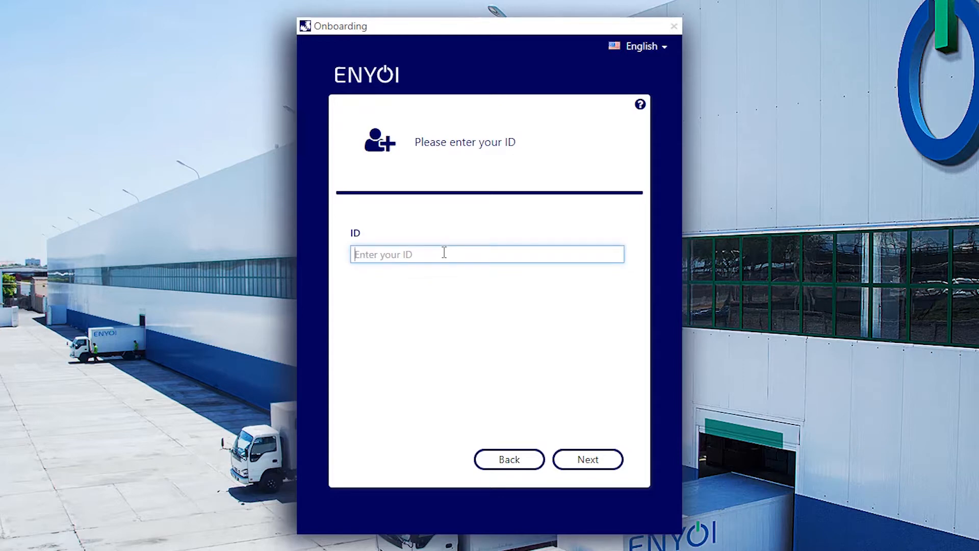
Submit employee ID G123 to begin onboarding
text(G123)
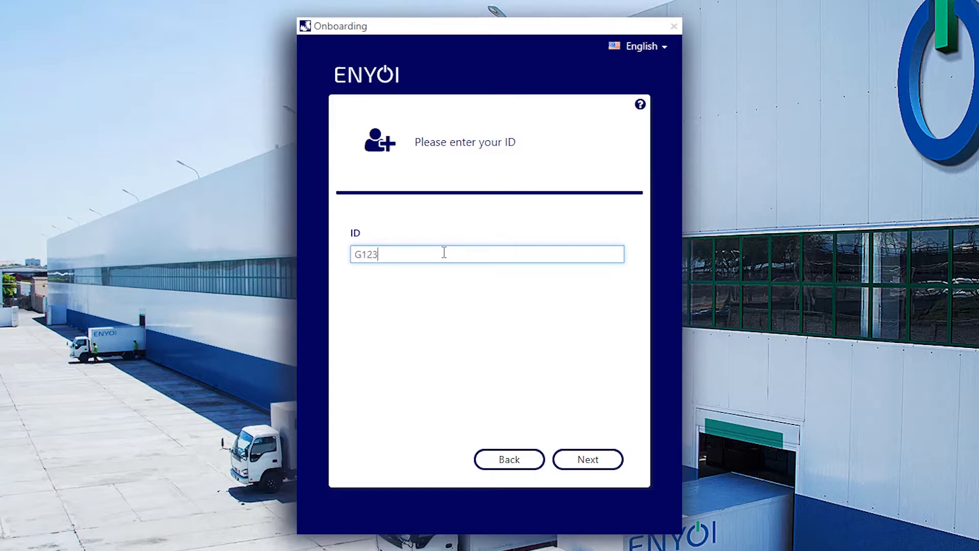
click(587, 459)
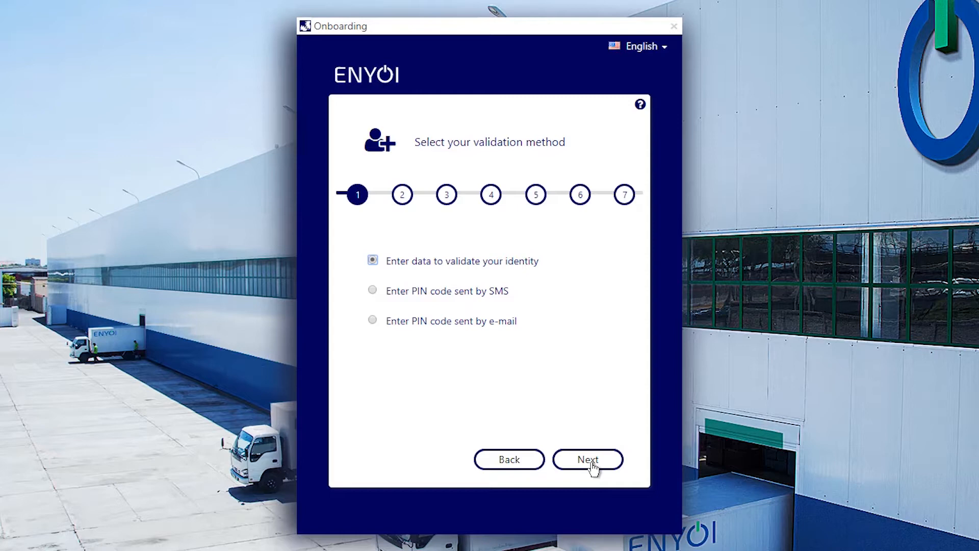
mouse_move(518, 283)
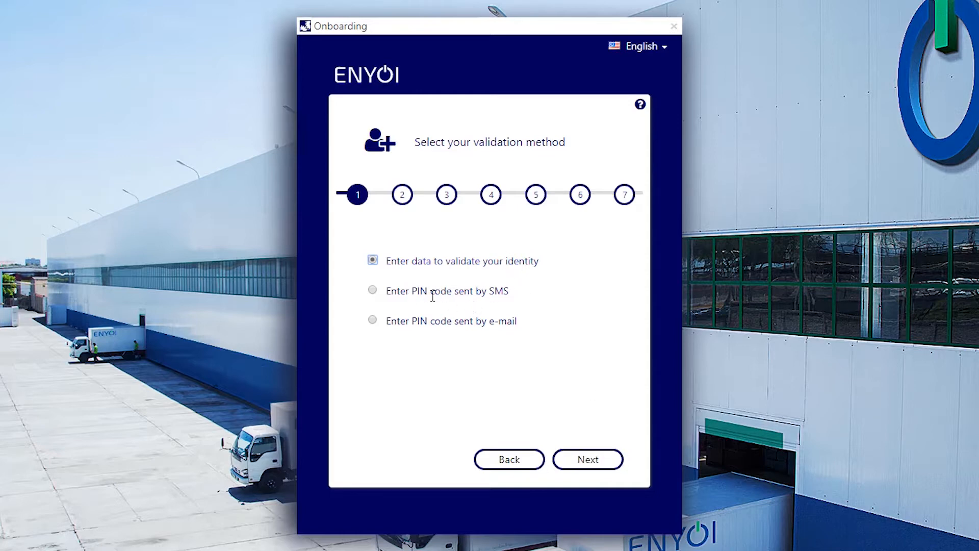
mouse_move(513, 315)
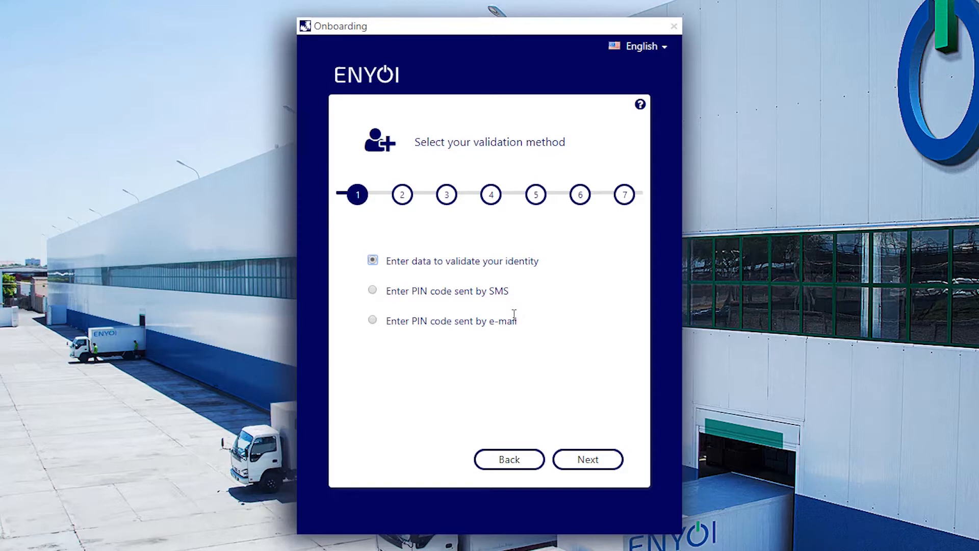
mouse_move(514, 322)
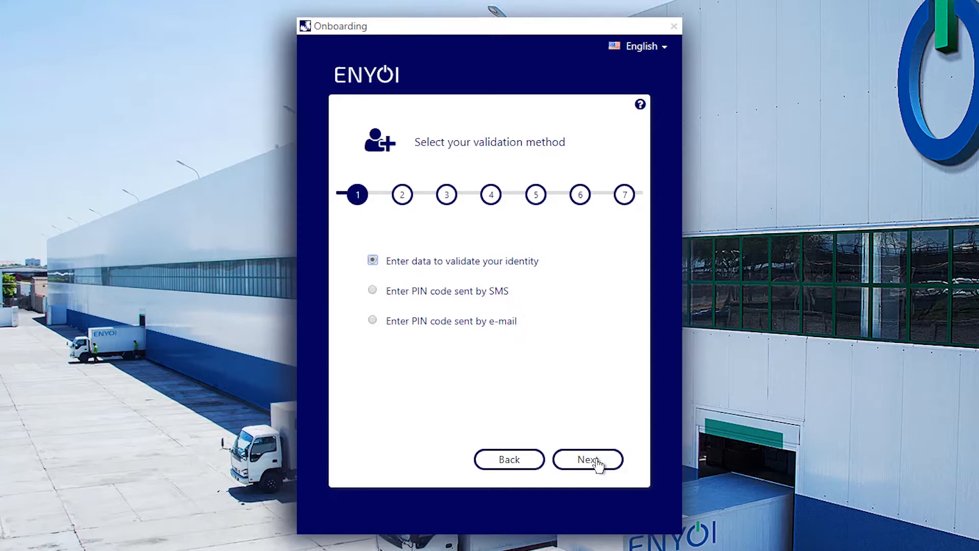
Proceed with 'Enter data to validate your identity' as the validation method
click(587, 459)
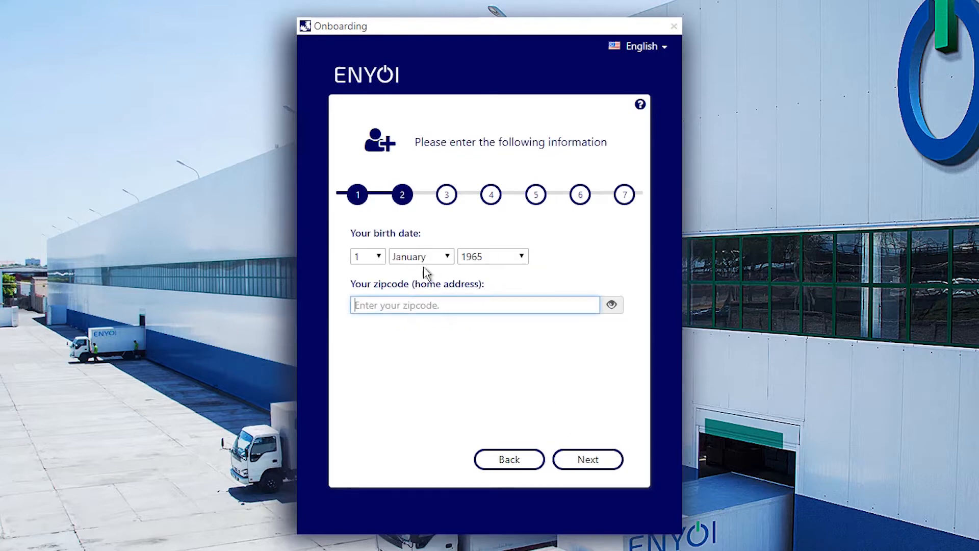
click(367, 256)
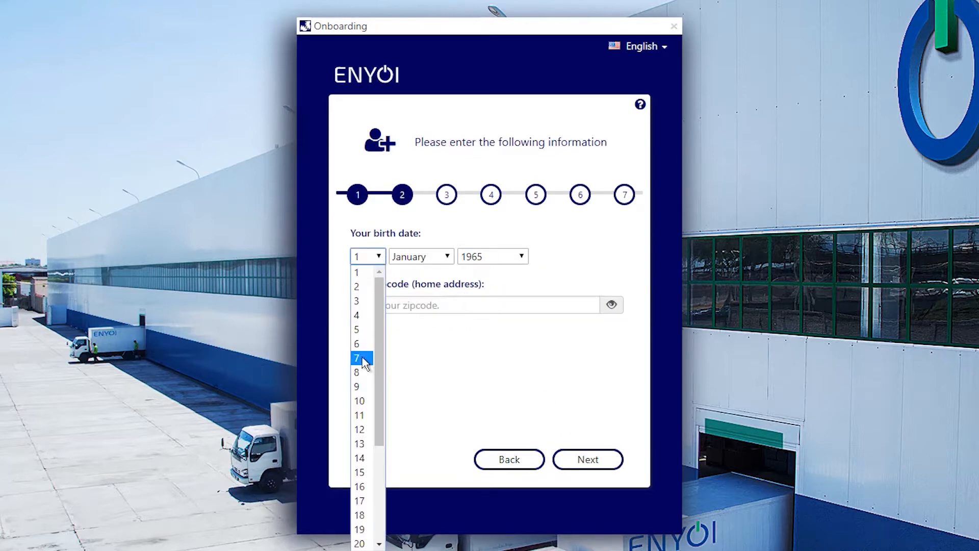
click(368, 256)
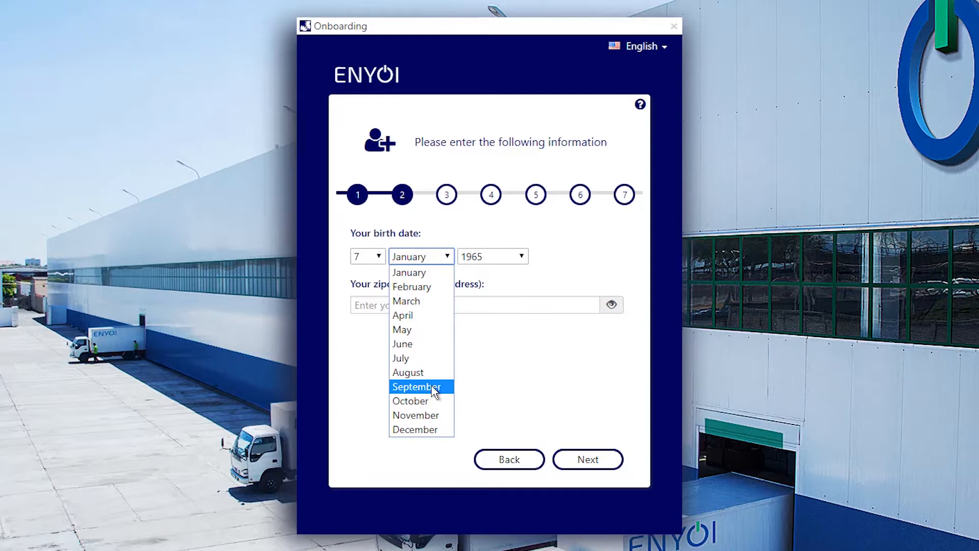
click(416, 386)
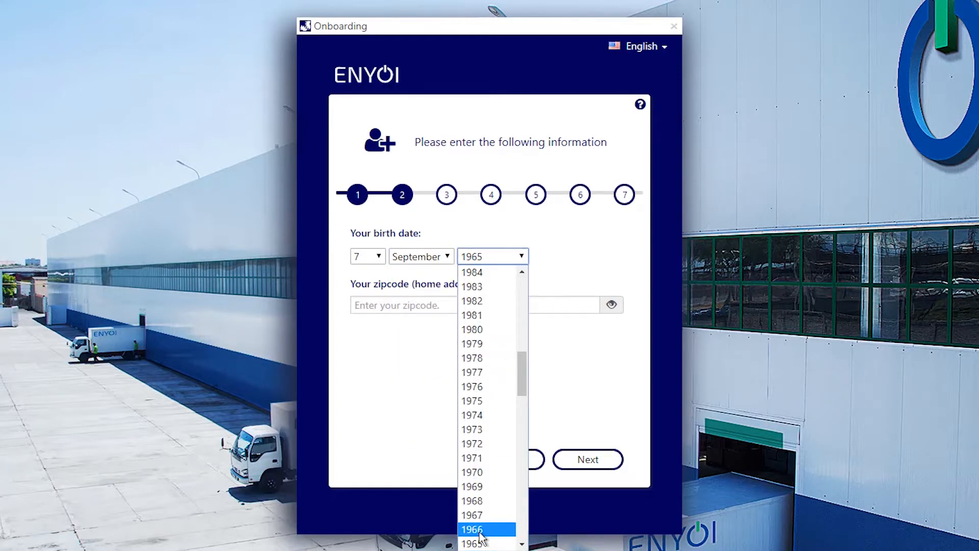
click(472, 529)
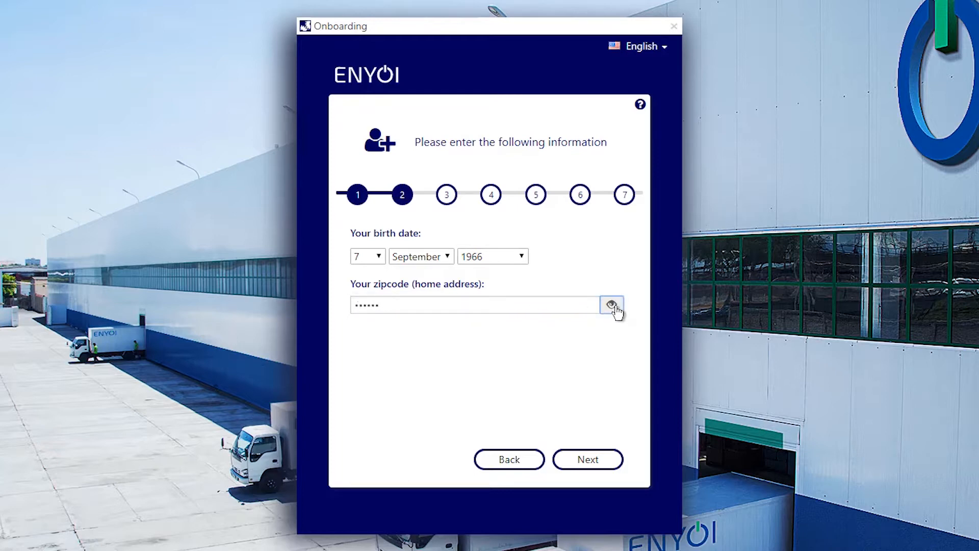
click(588, 459)
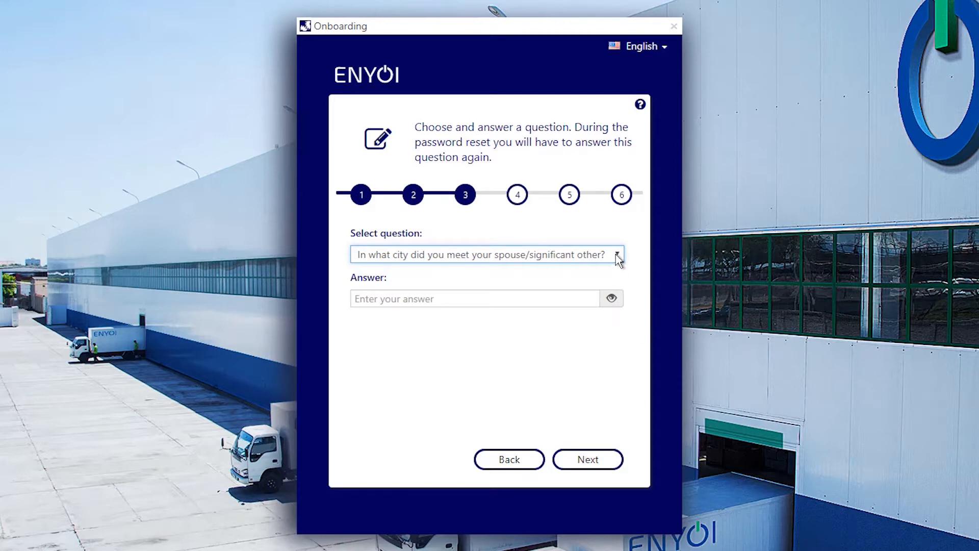
click(474, 299)
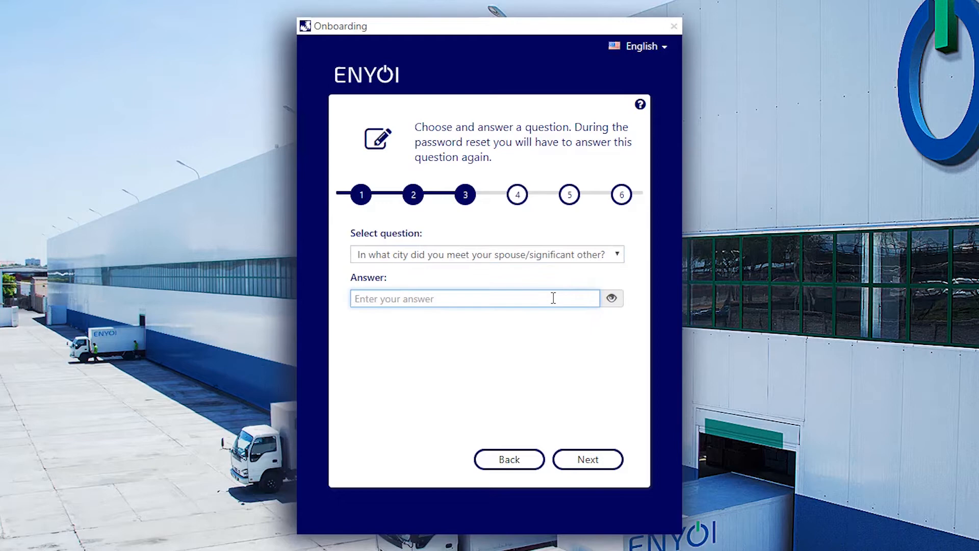
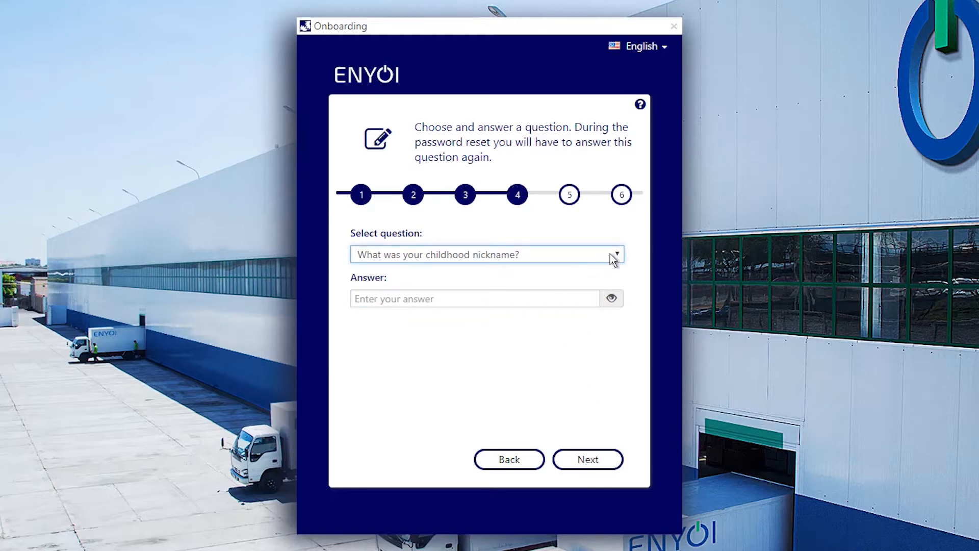
click(485, 254)
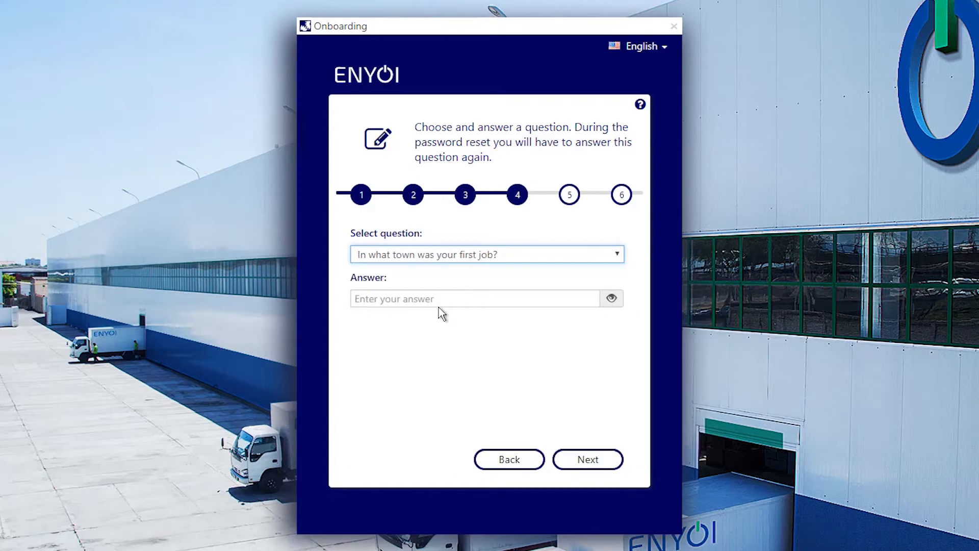
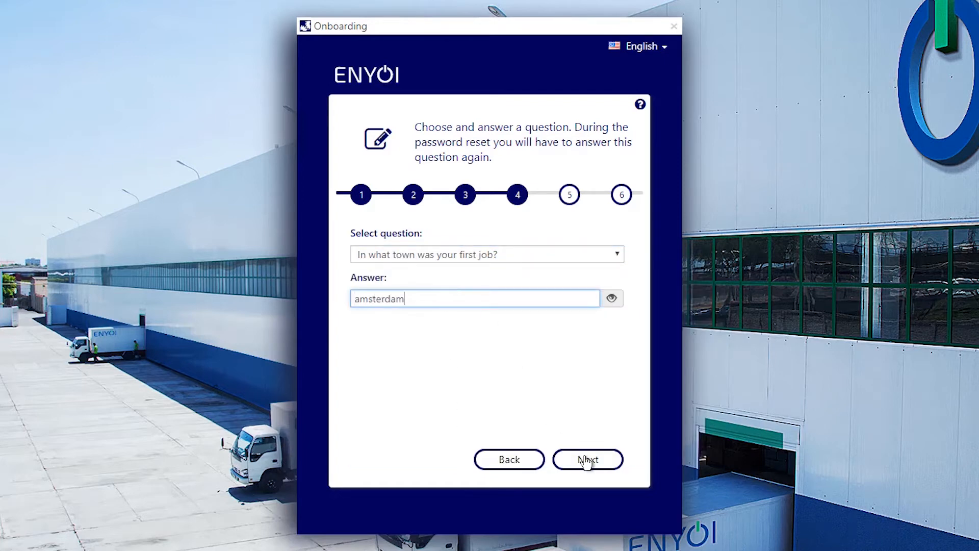
click(587, 459)
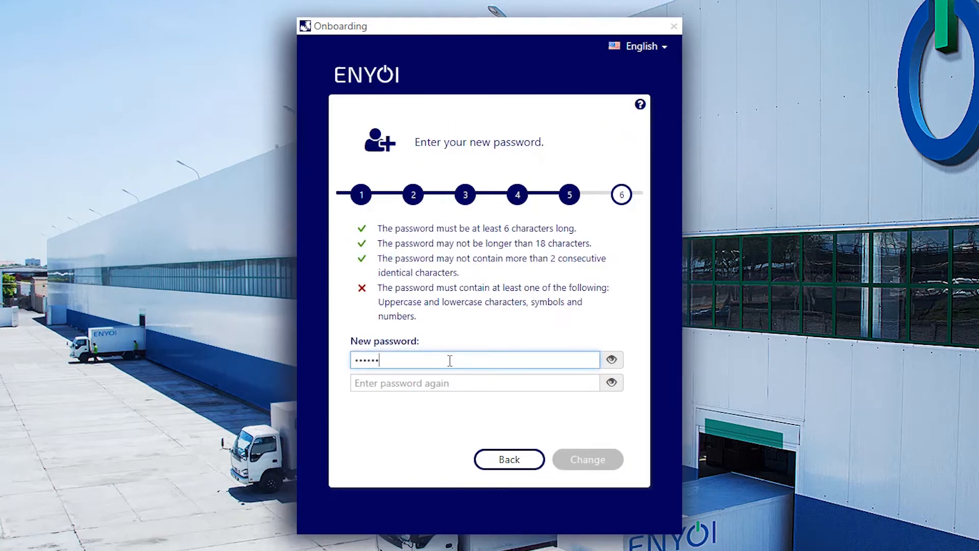
Enter and confirm a new password meeting all rules, then submit it
text(••••)
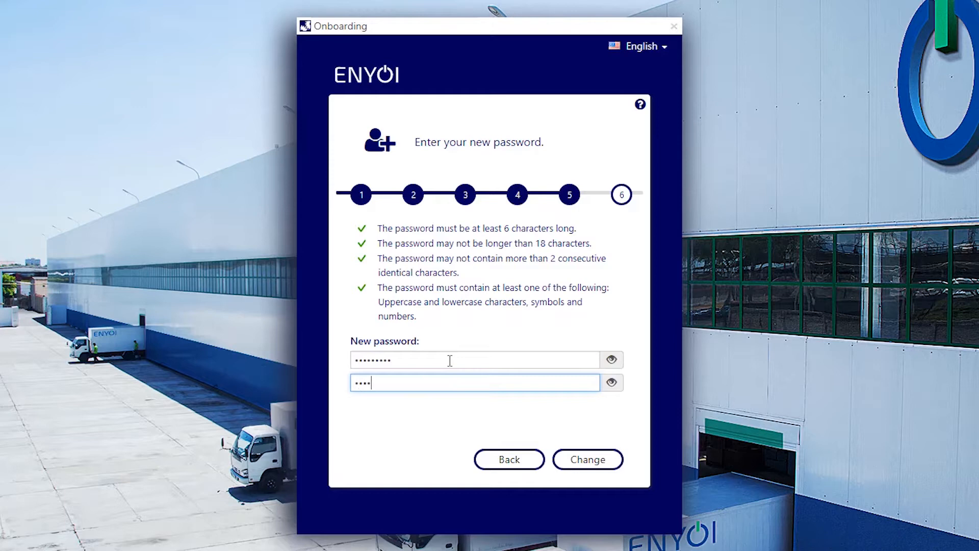
click(585, 459)
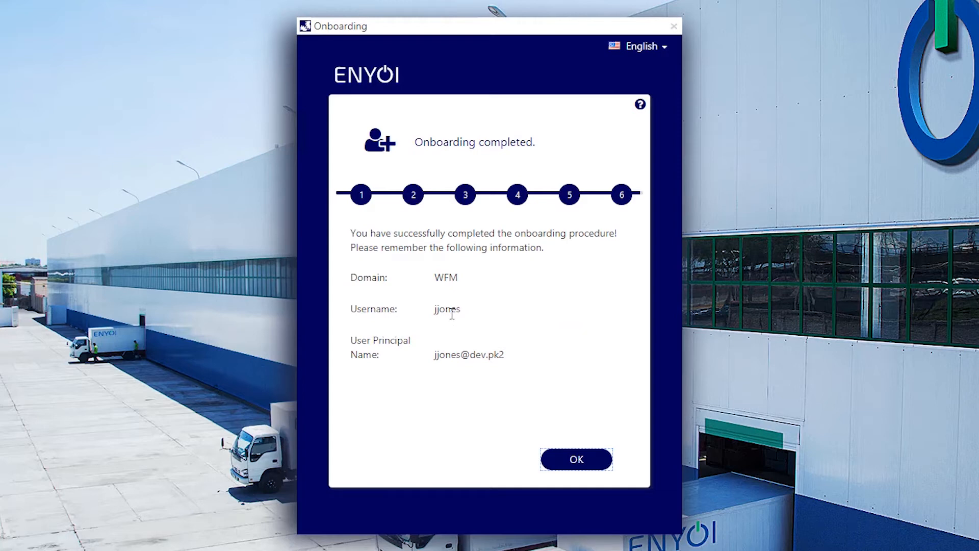
mouse_move(619, 459)
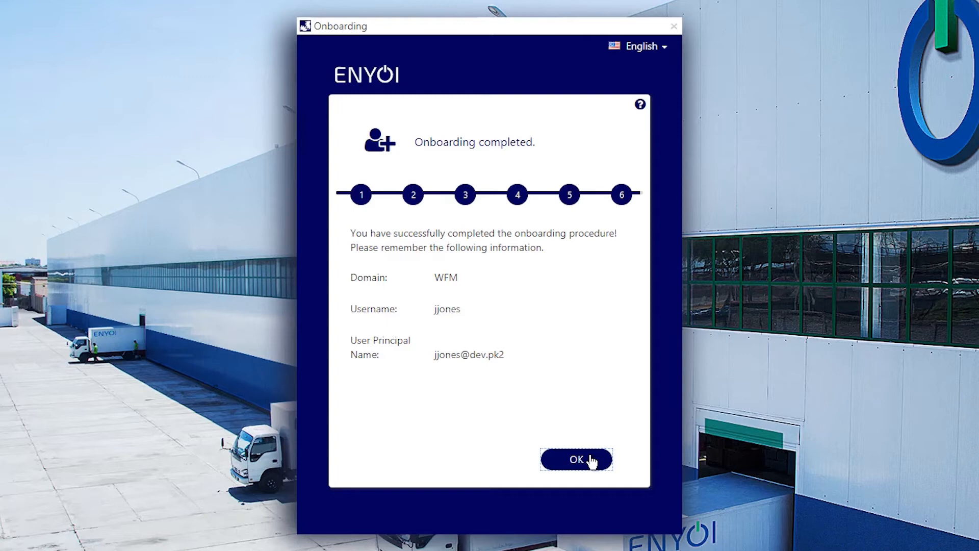
Acknowledge the onboarding completion summary and return to the welcome menu
click(575, 460)
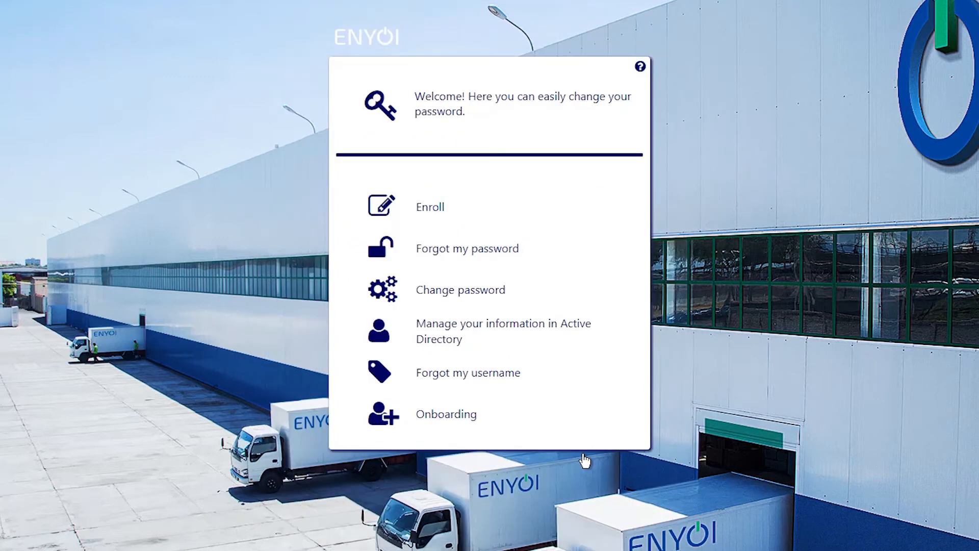